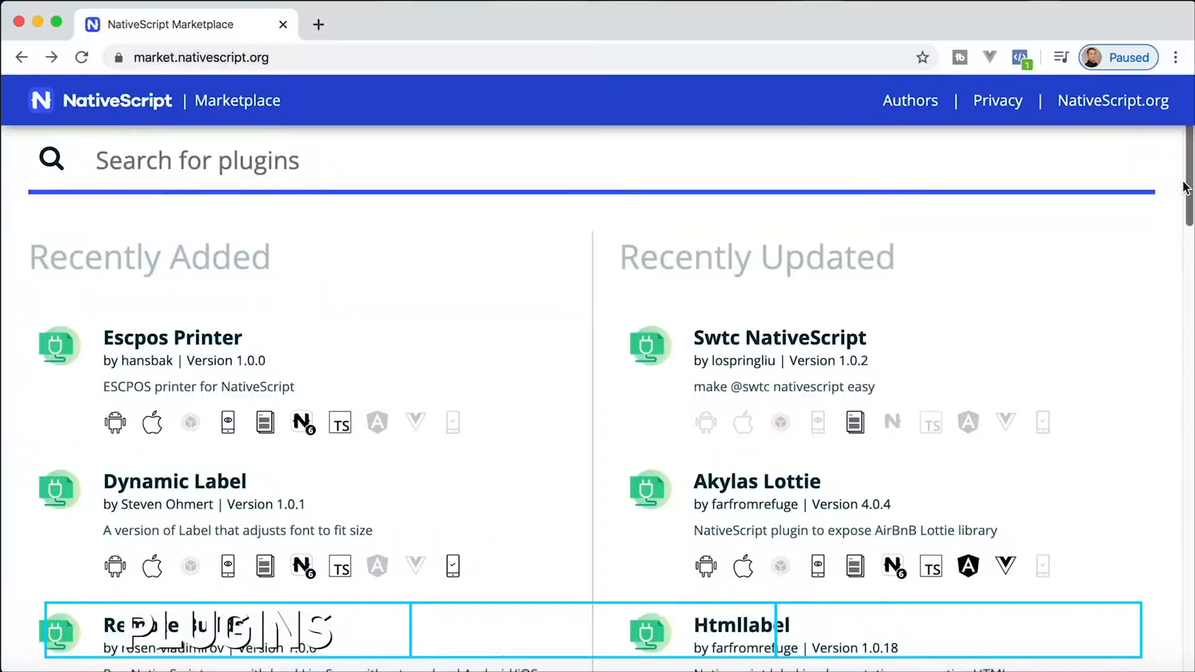
- Search npm for nativescript and open the nativescript-websockets package page (version 1.5.5)
{"action": "scroll", "scroll_direction": "down", "scroll_amount": 3}
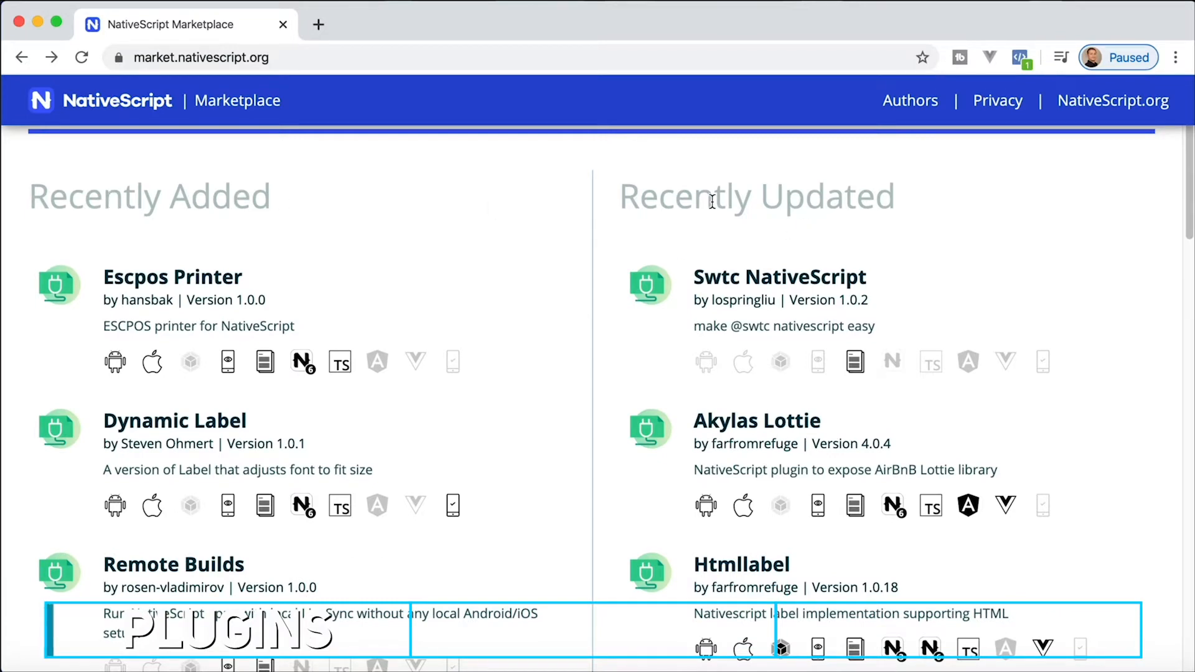
{"action": "scroll", "scroll_direction": "down", "scroll_amount": 3}
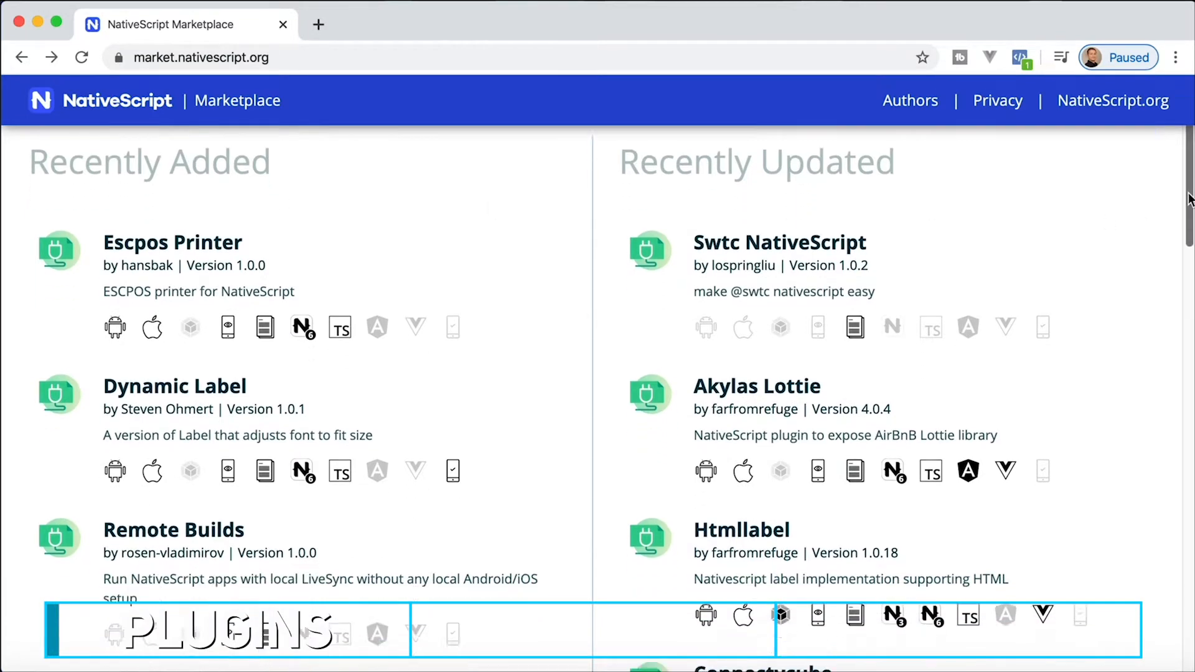
{"action": "scroll", "scroll_direction": "down", "scroll_amount": 3}
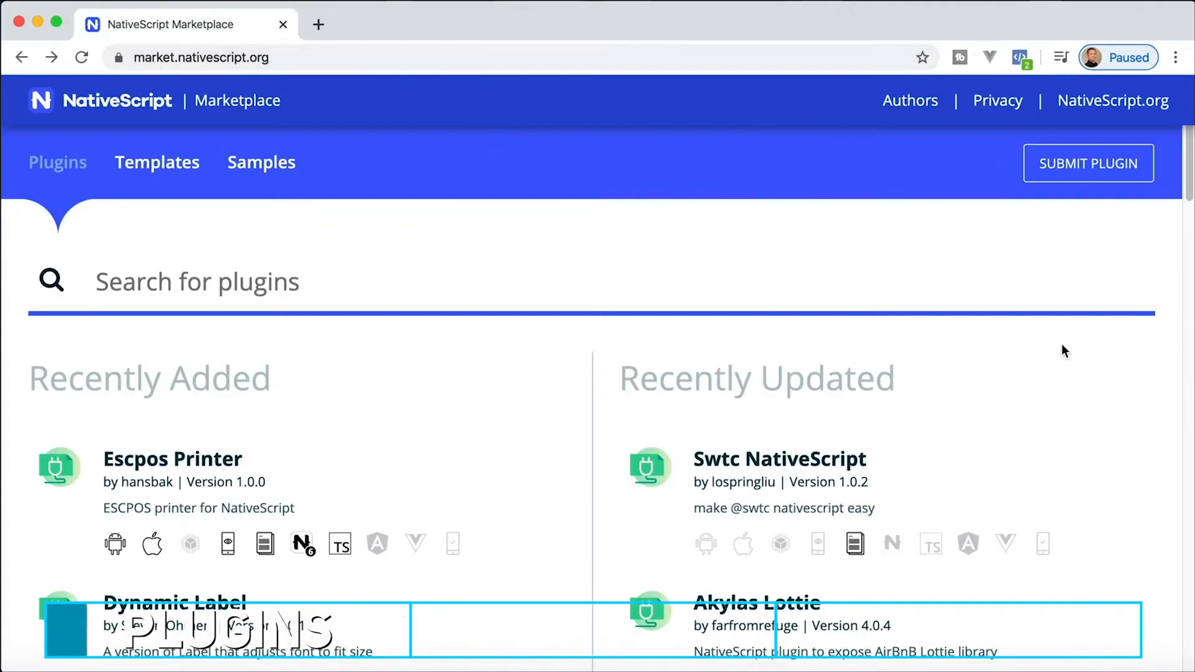
{"action": "scroll", "scroll_direction": "down", "scroll_amount": 3}
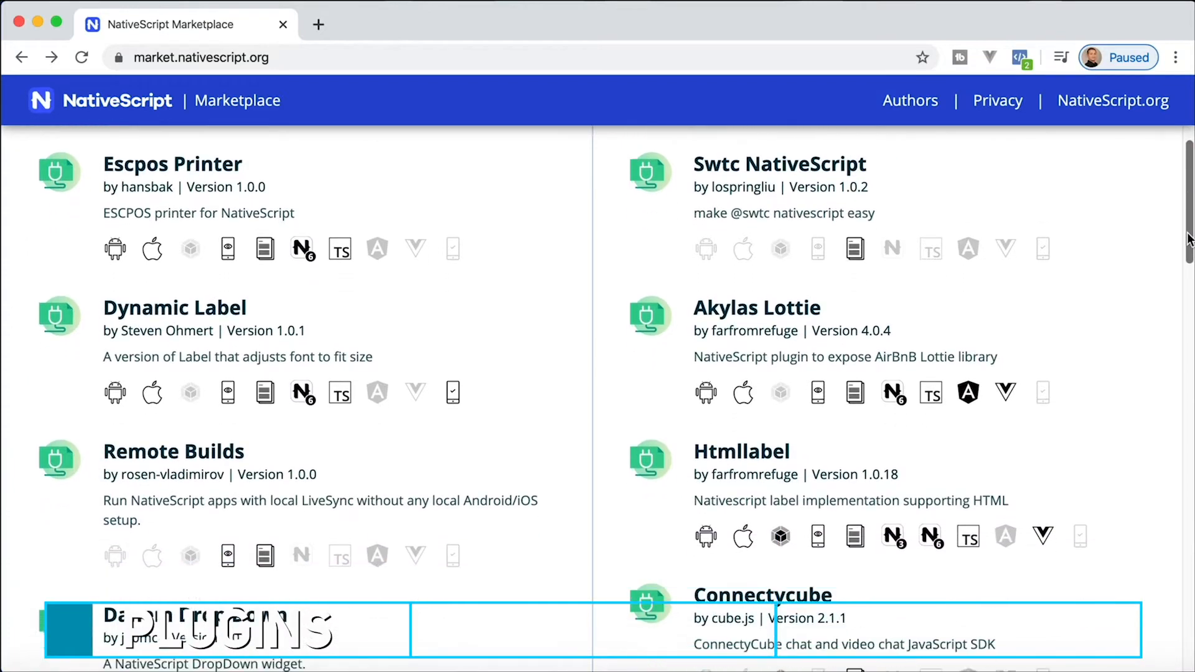
{"action": "scroll", "scroll_direction": "down", "scroll_amount": 3}
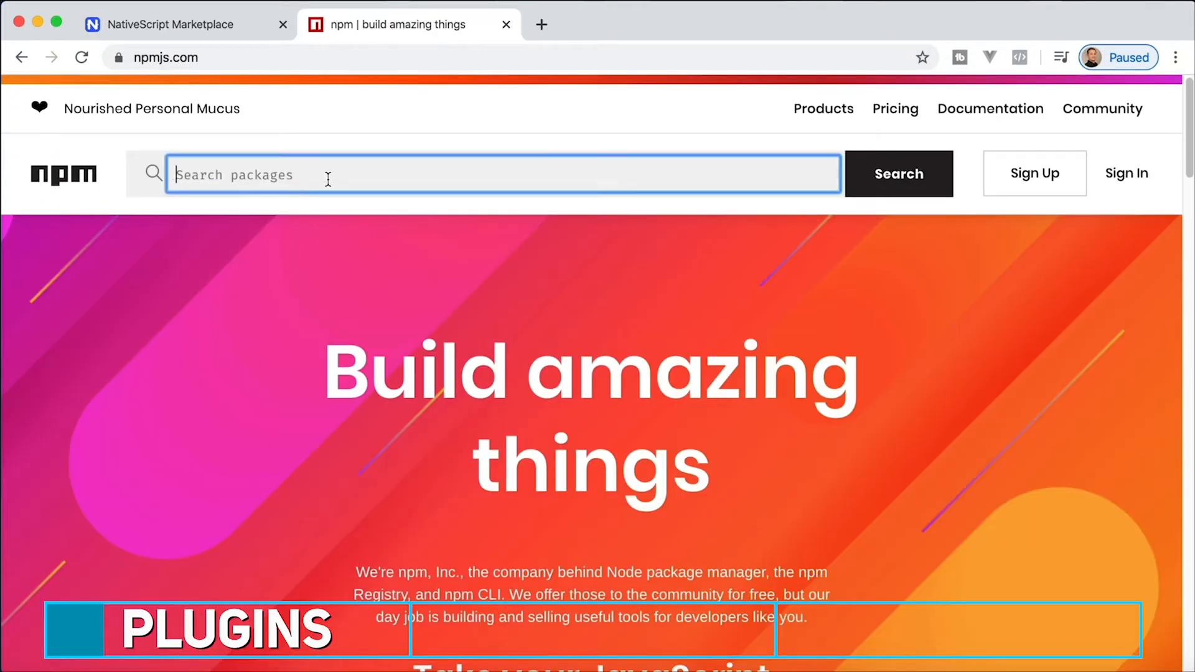
{"action": "type", "text": "nativescript"}
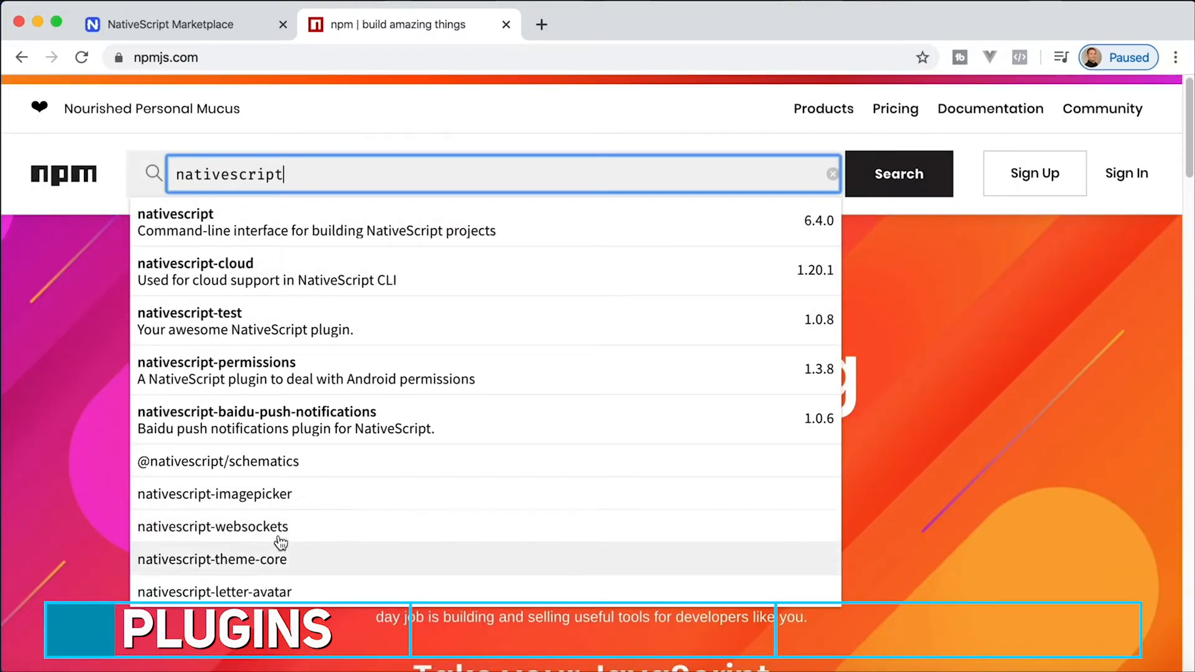
{"action": "left_click", "coordinate": [212, 526]}
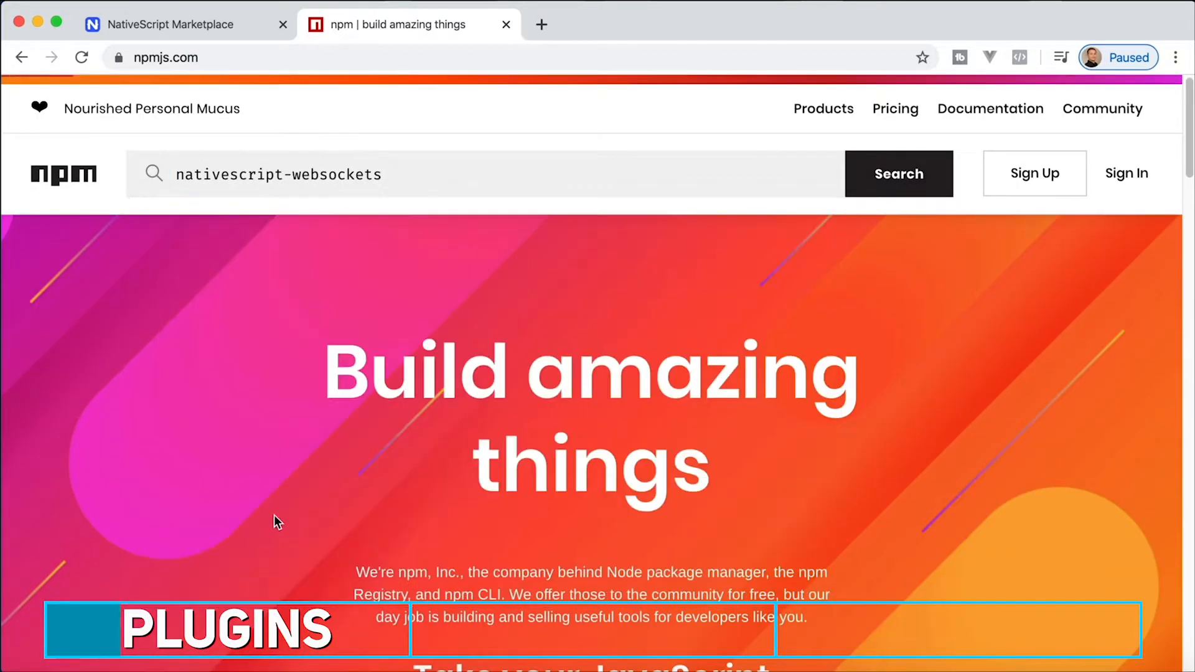
{"action": "left_click", "coordinate": [899, 173]}
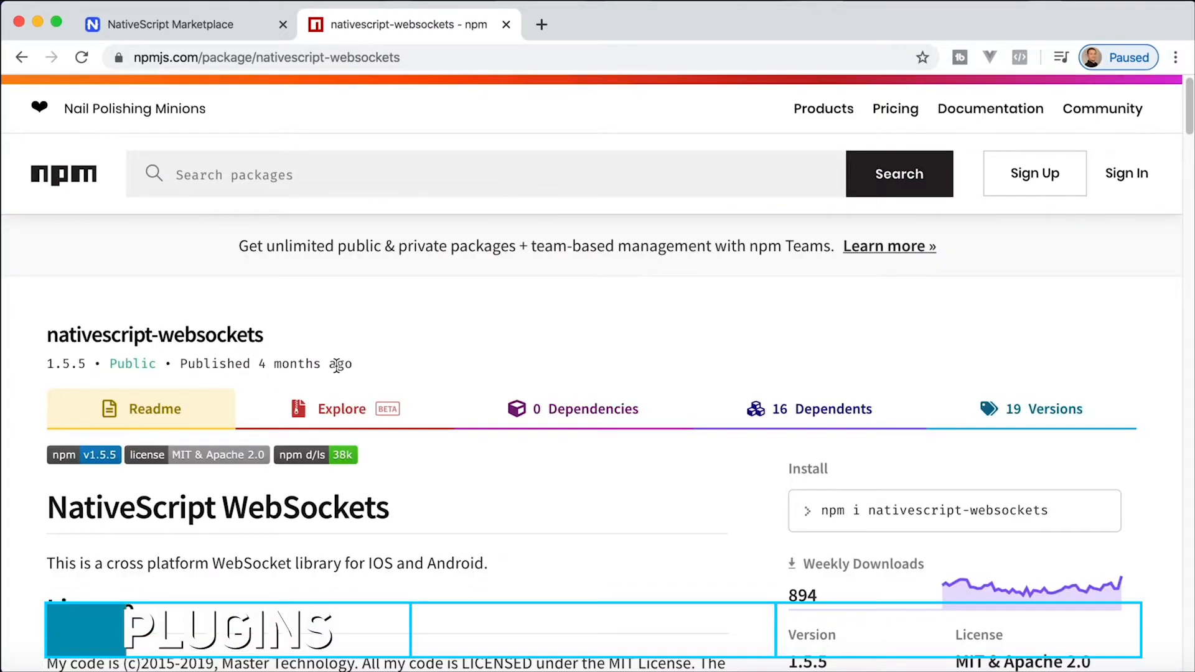
{"action": "scroll", "scroll_direction": "down", "scroll_amount": 3}
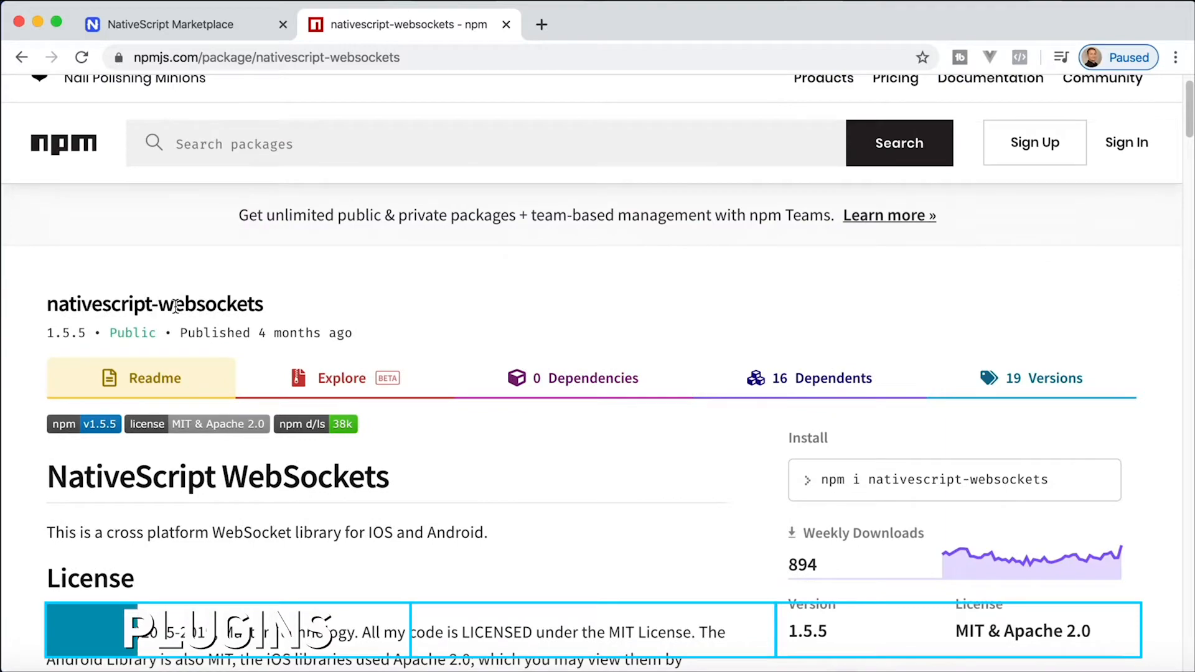
- Flip between the Marketplace plugins tab and the npm websockets page, ending on the Marketplace
{"action": "left_click", "coordinate": [174, 25]}
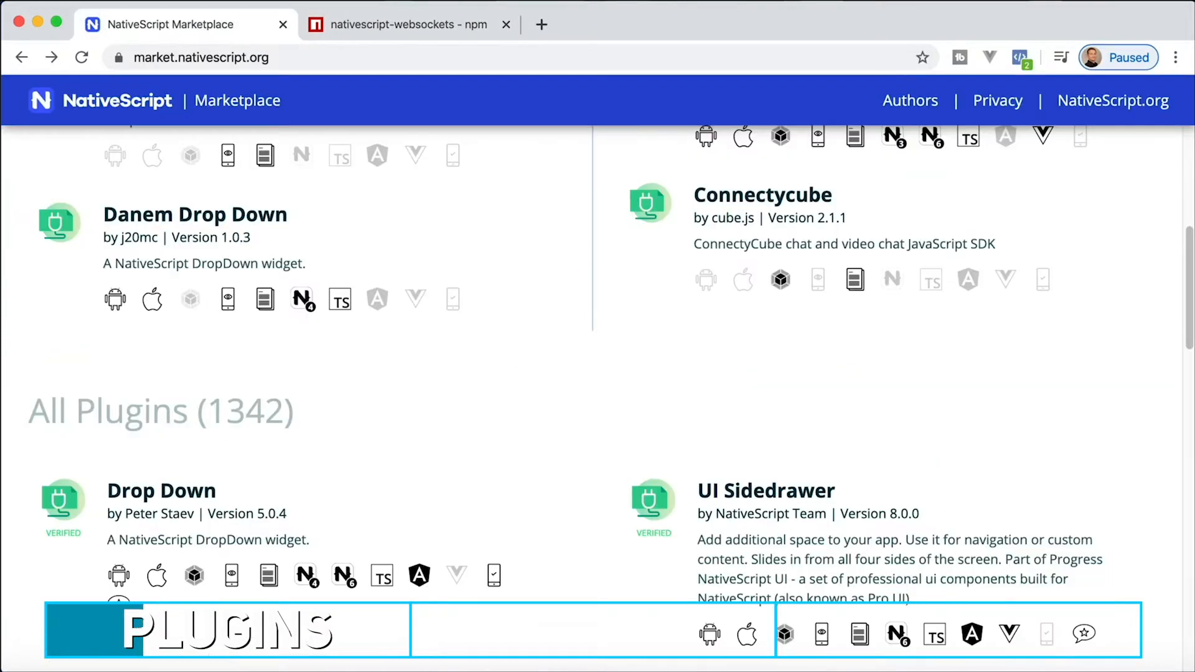
{"action": "scroll", "scroll_direction": "up", "scroll_amount": 3}
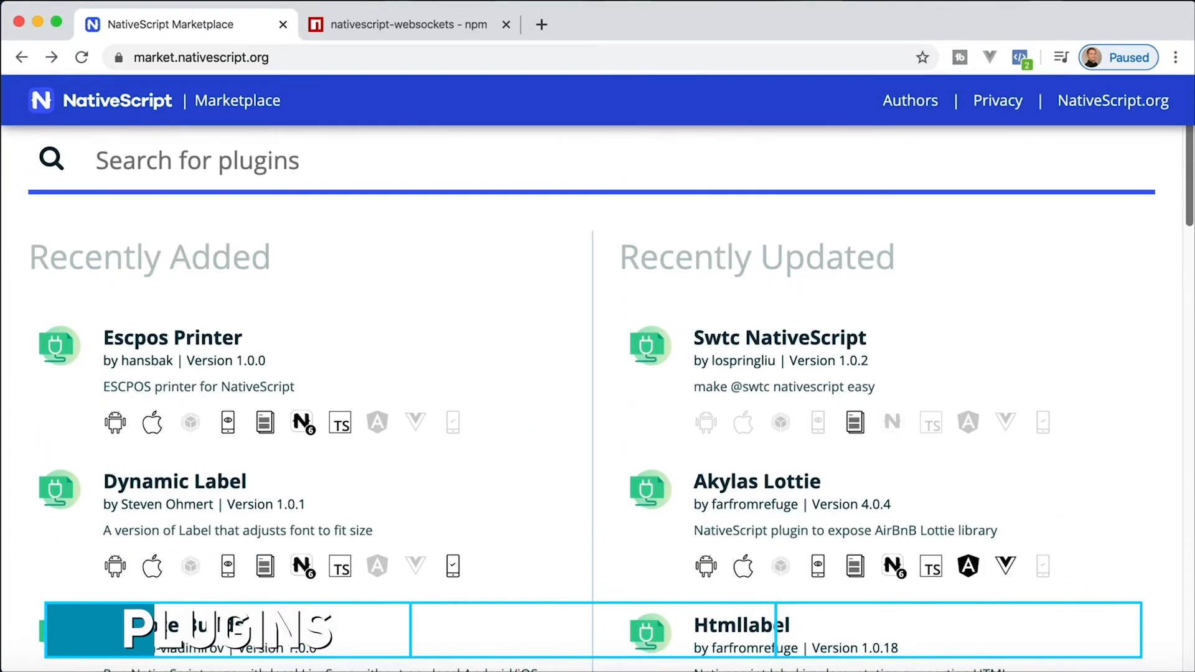
{"action": "left_click", "coordinate": [404, 24]}
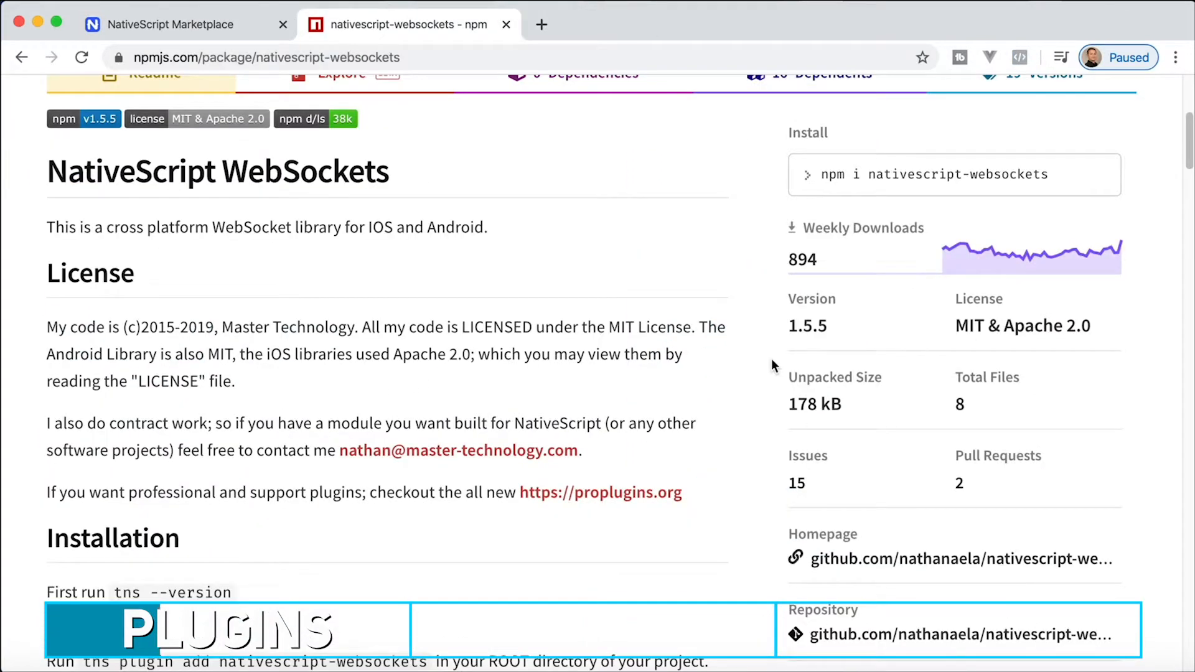
{"action": "left_click", "coordinate": [175, 24]}
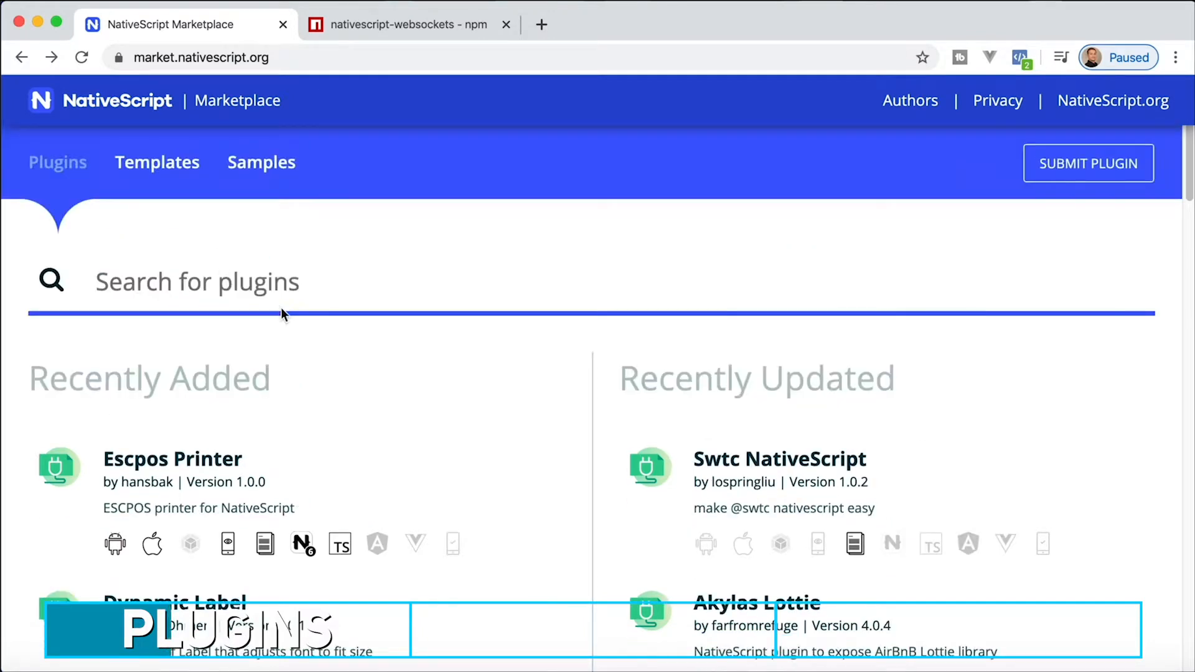
{"action": "scroll", "scroll_direction": "down", "scroll_amount": 3}
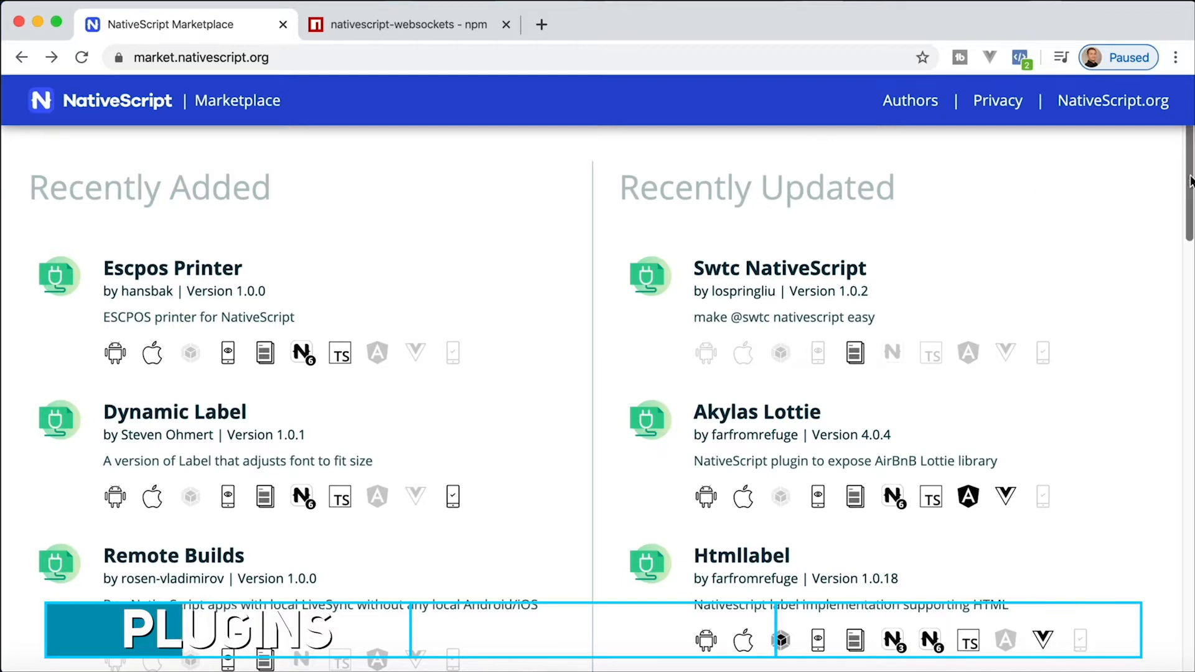
{"action": "scroll", "scroll_direction": "down", "scroll_amount": 3}
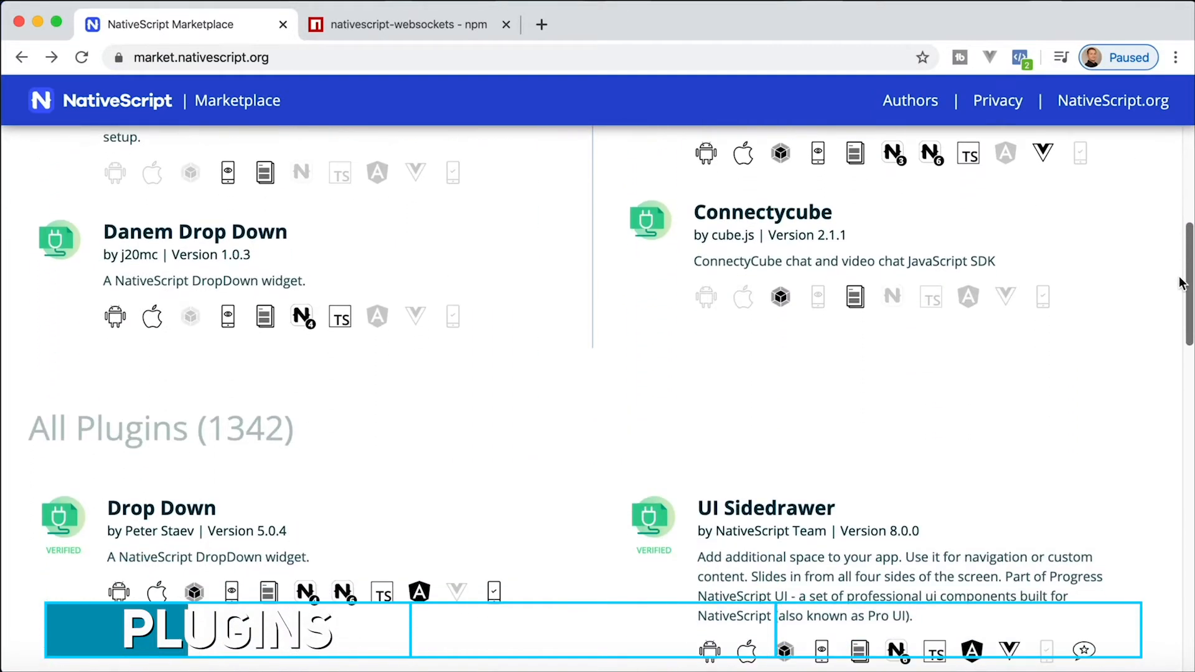
{"action": "scroll", "scroll_direction": "down", "scroll_amount": 3}
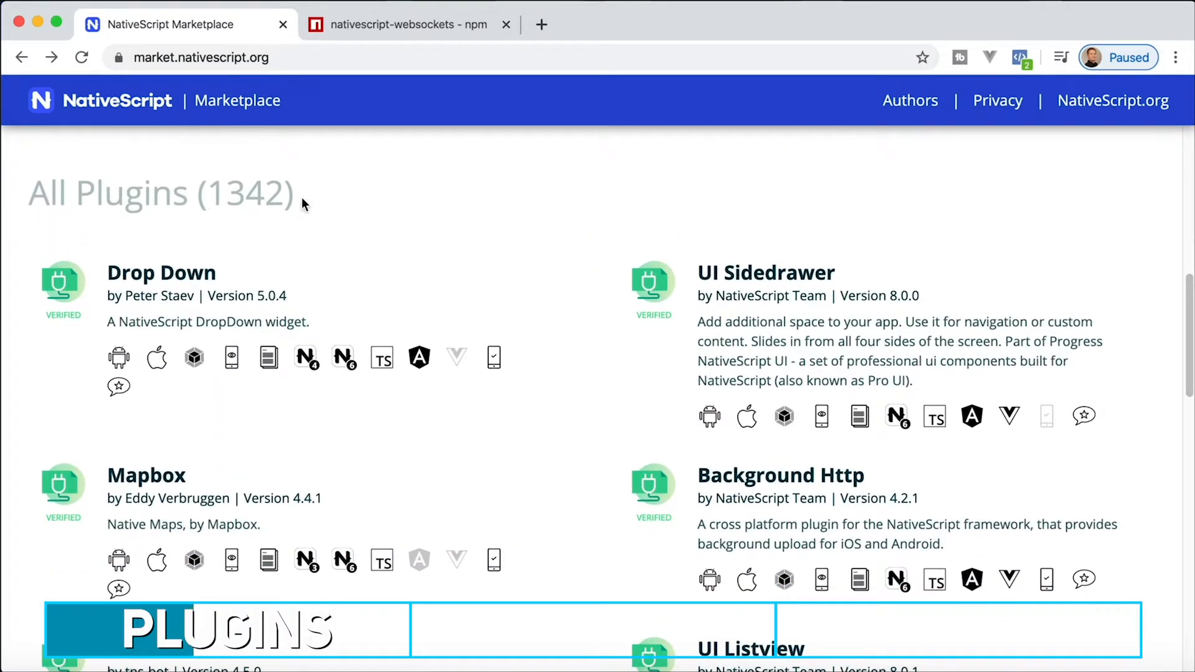
{"action": "scroll", "scroll_direction": "down", "scroll_amount": 3}
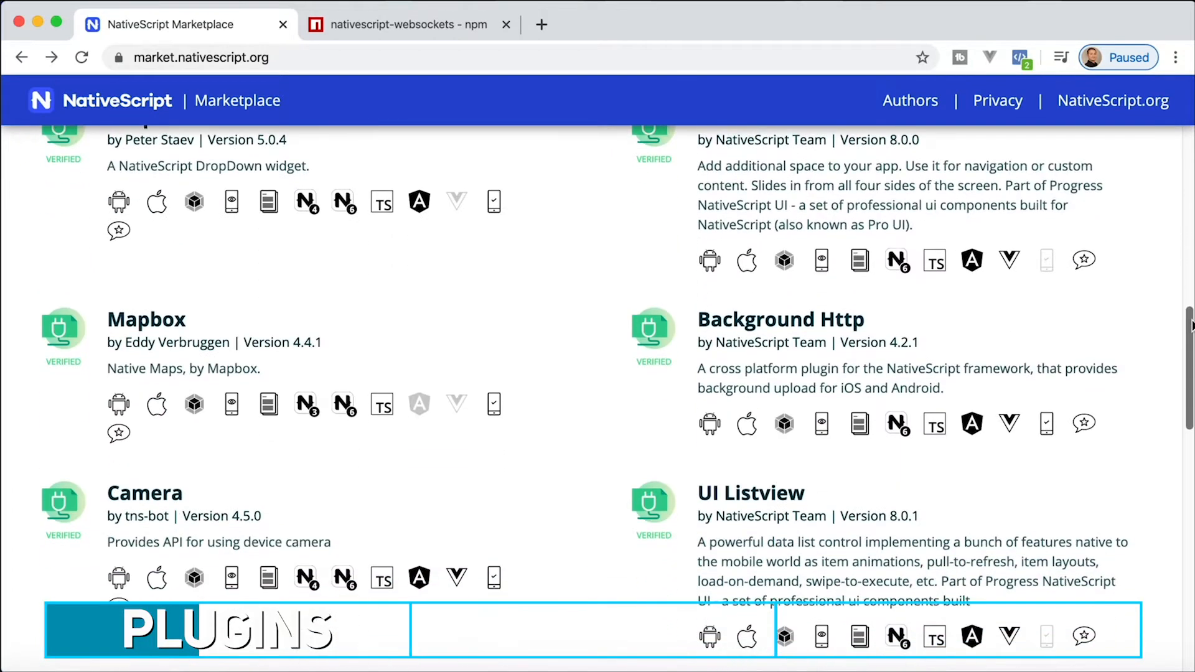